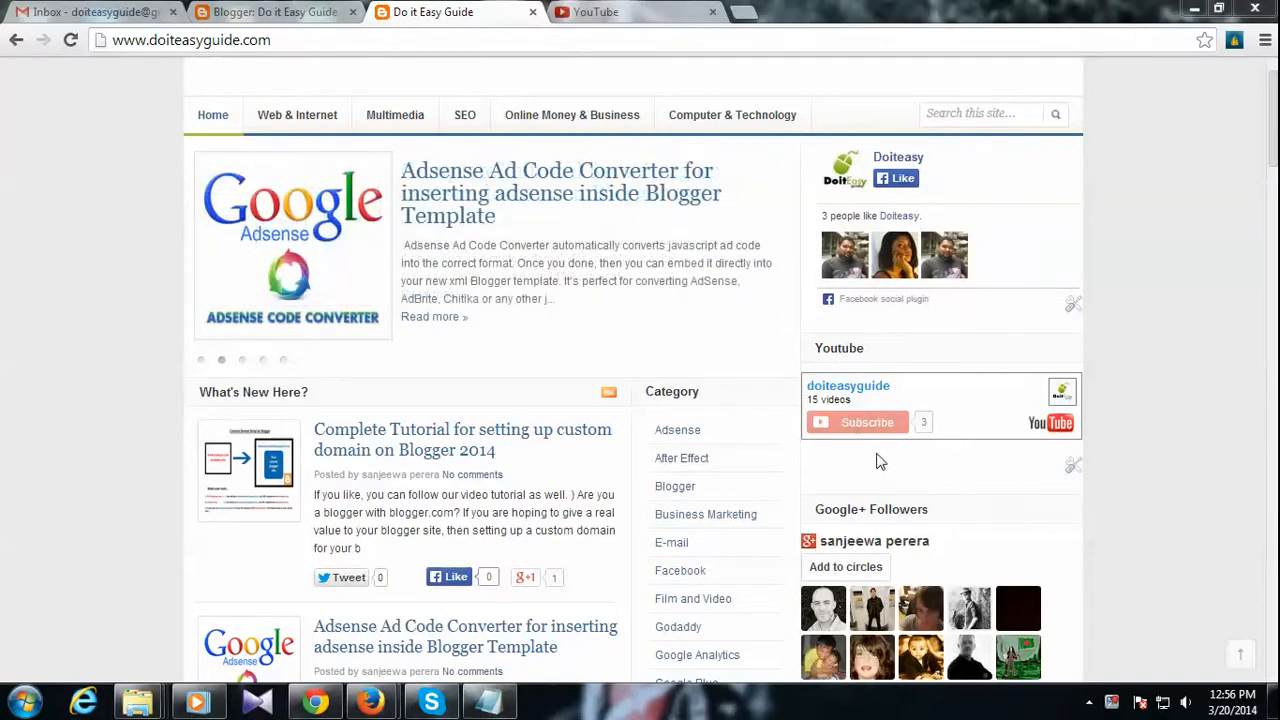
{"action": "mouse_move", "coordinate": [848, 385]}
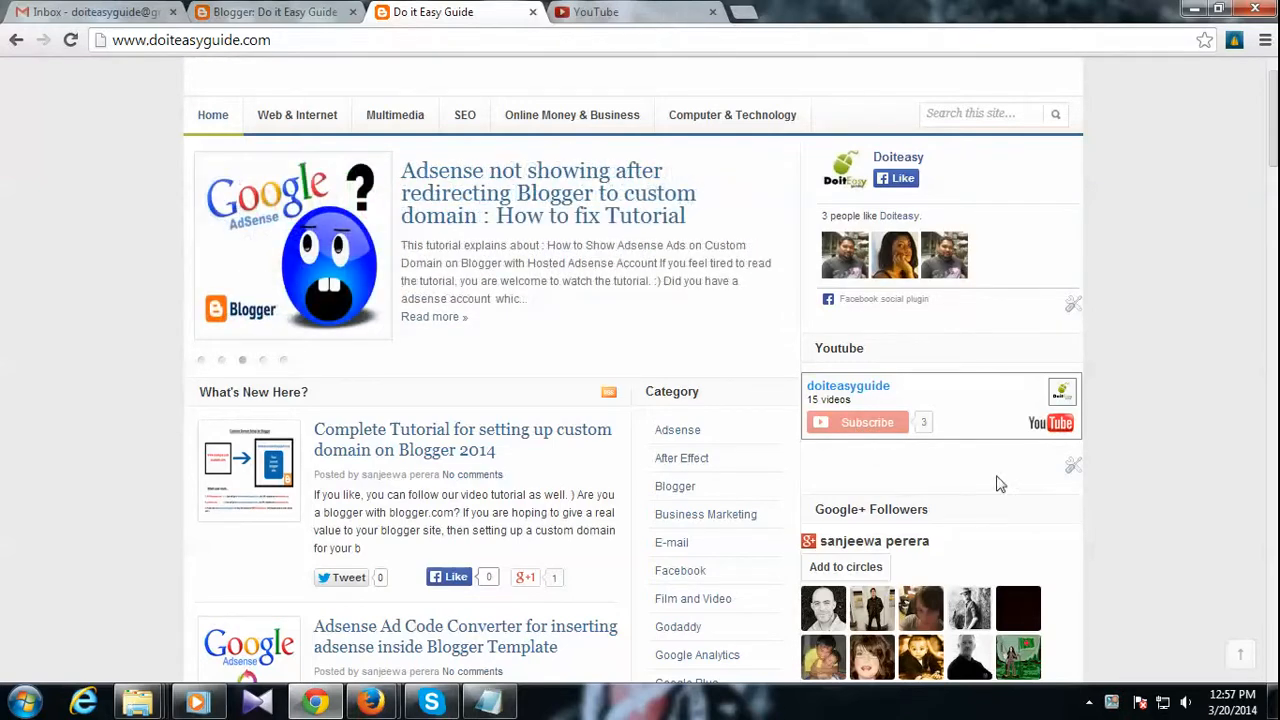
{"action": "mouse_move", "coordinate": [898, 470]}
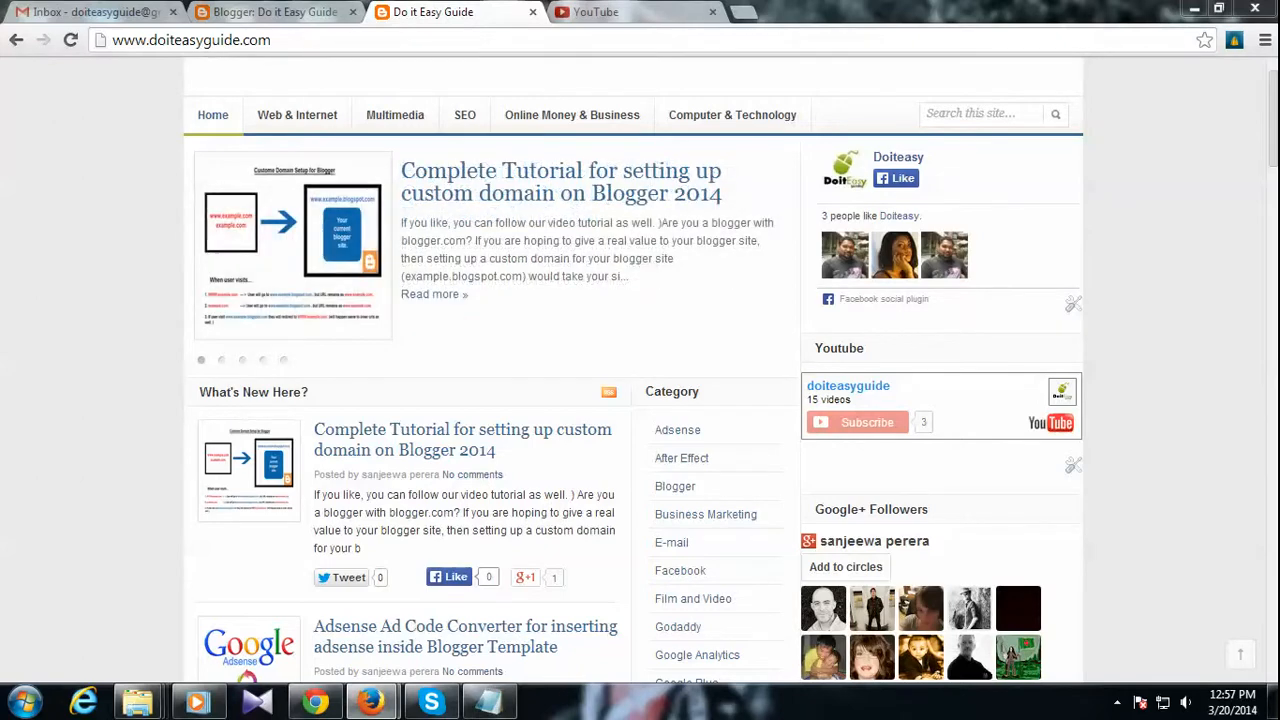
Paste the YouTube subscribe iframe code into a new Notepad document and select its XYZ placeholder.
{"action": "left_click", "coordinate": [18, 699]}
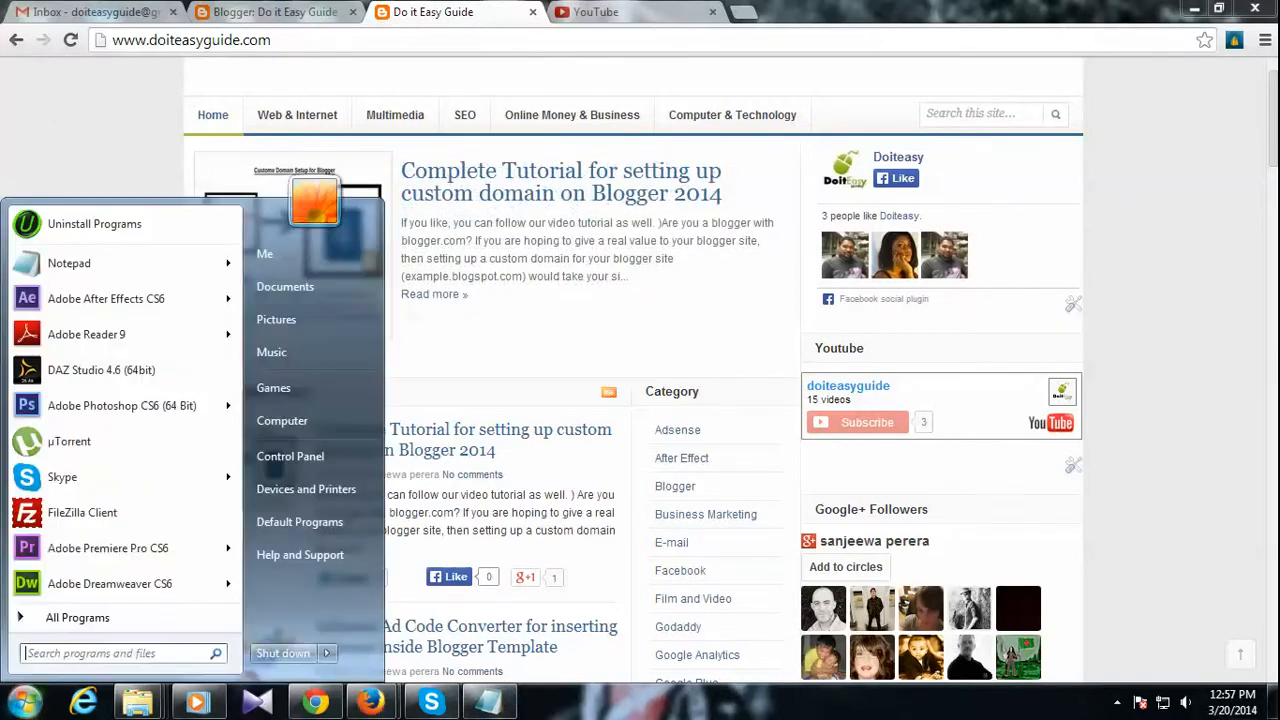
{"action": "left_click", "coordinate": [69, 263]}
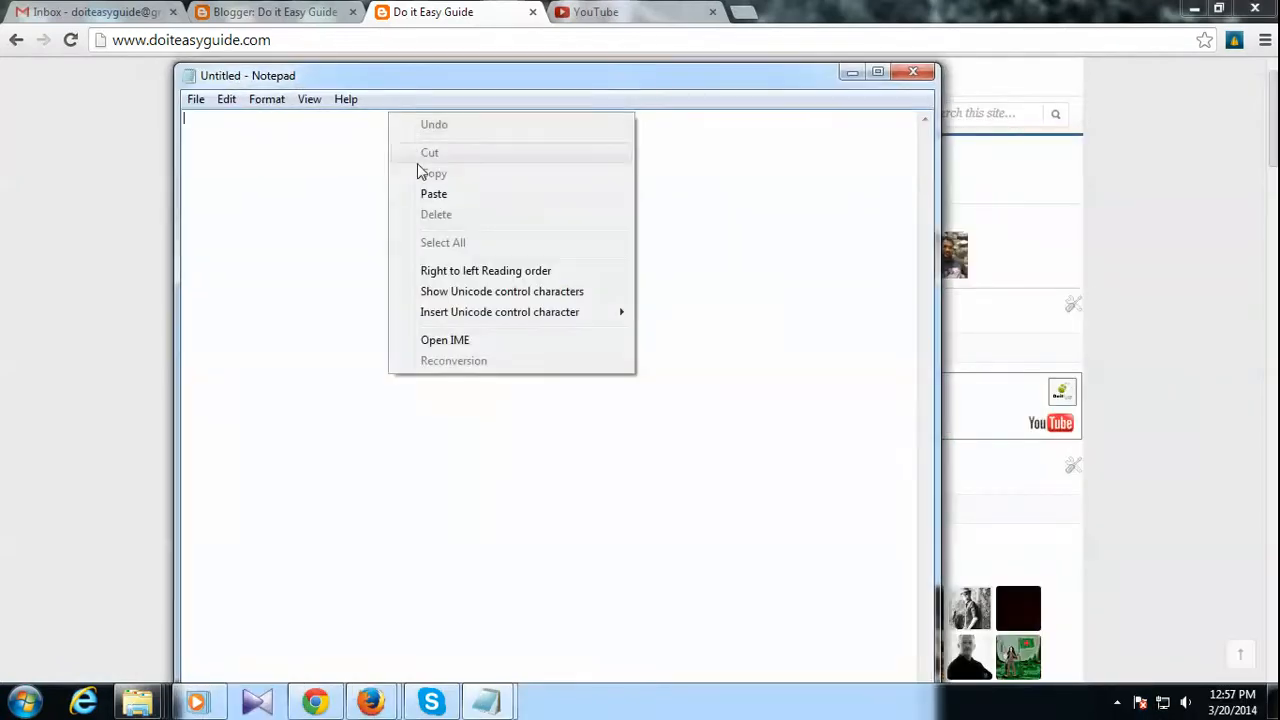
{"action": "left_click", "coordinate": [434, 193]}
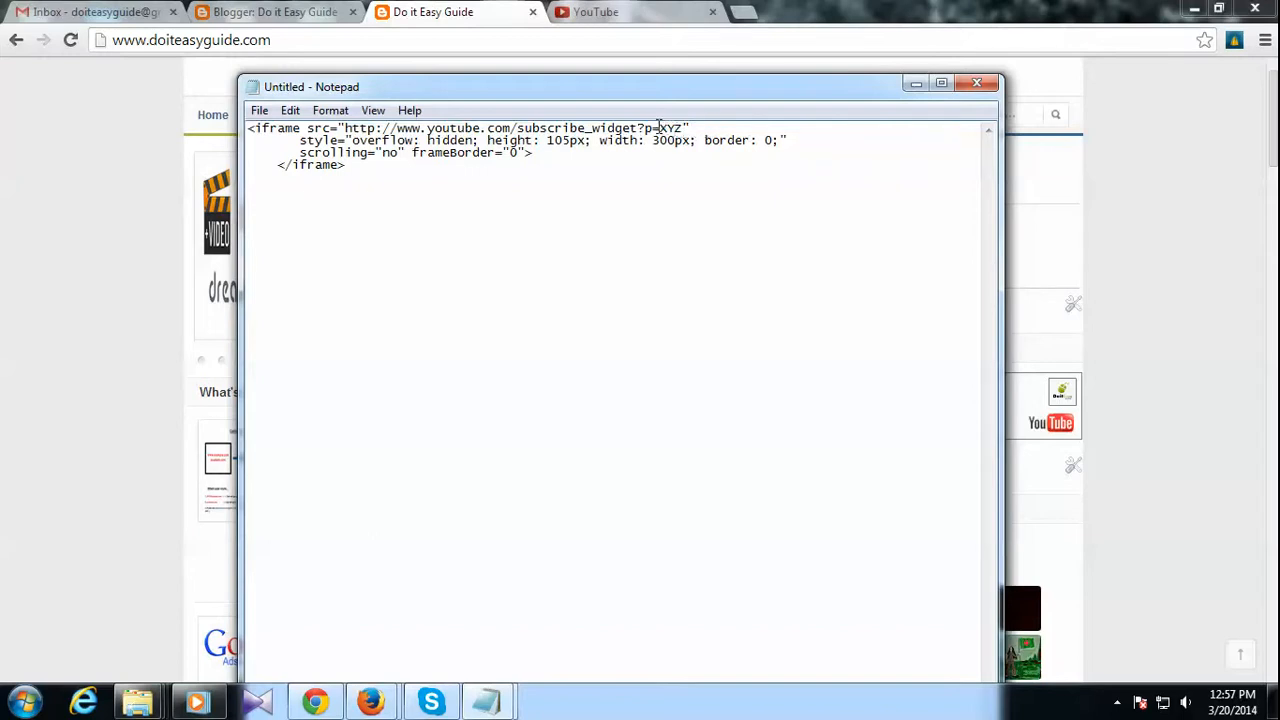
{"action": "double_click", "coordinate": [667, 128]}
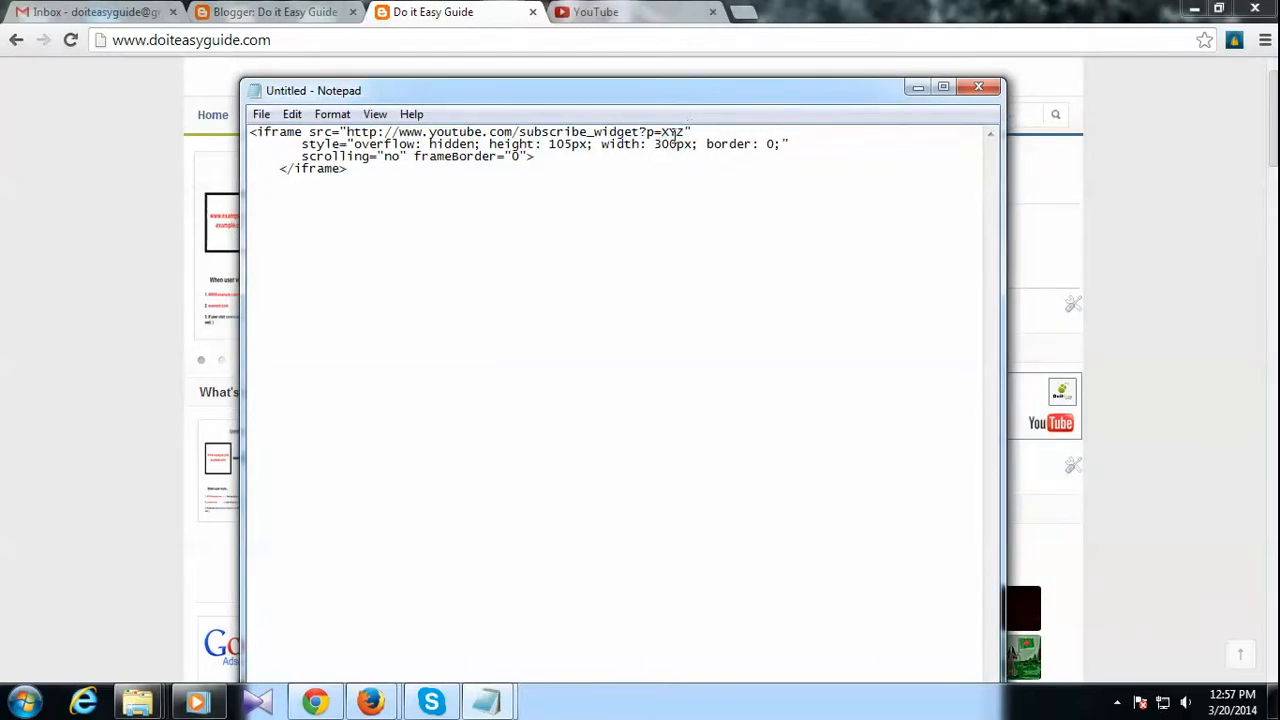
{"action": "double_click", "coordinate": [673, 131]}
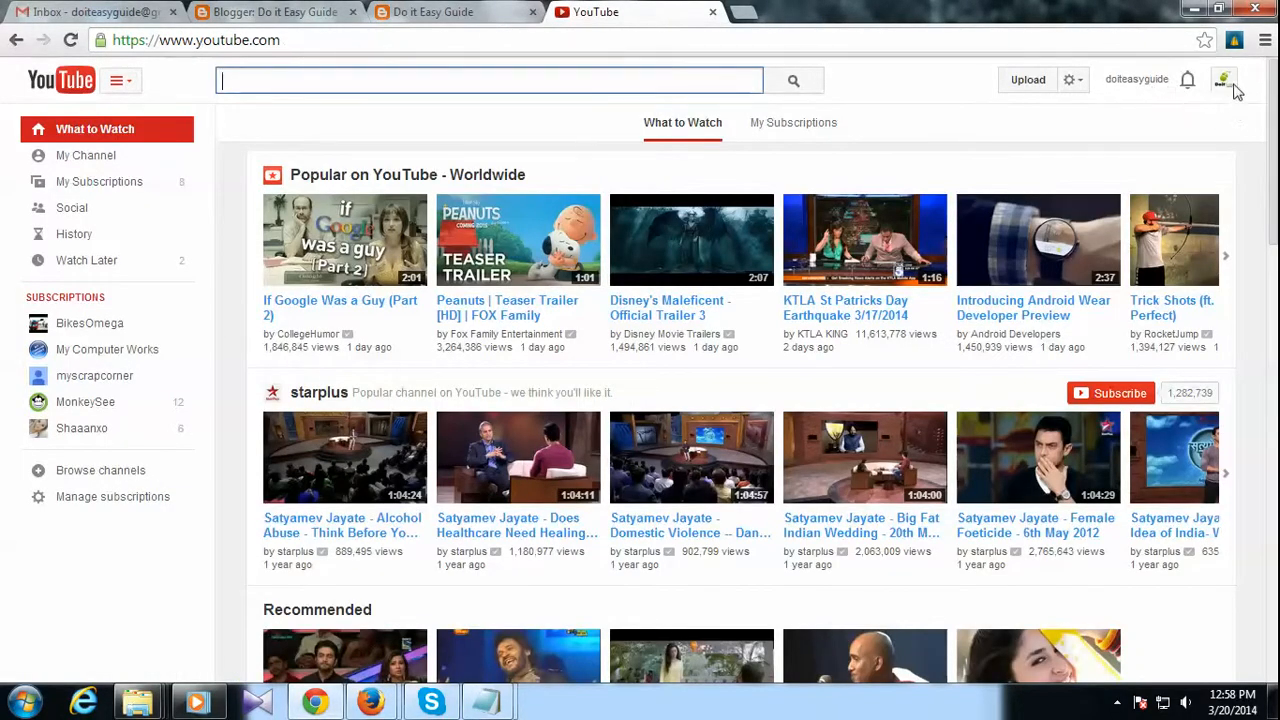
Copy the channel name 'doiteasyguide' from the My Channel page address, then return to Notepad.
{"action": "left_click", "coordinate": [1223, 80]}
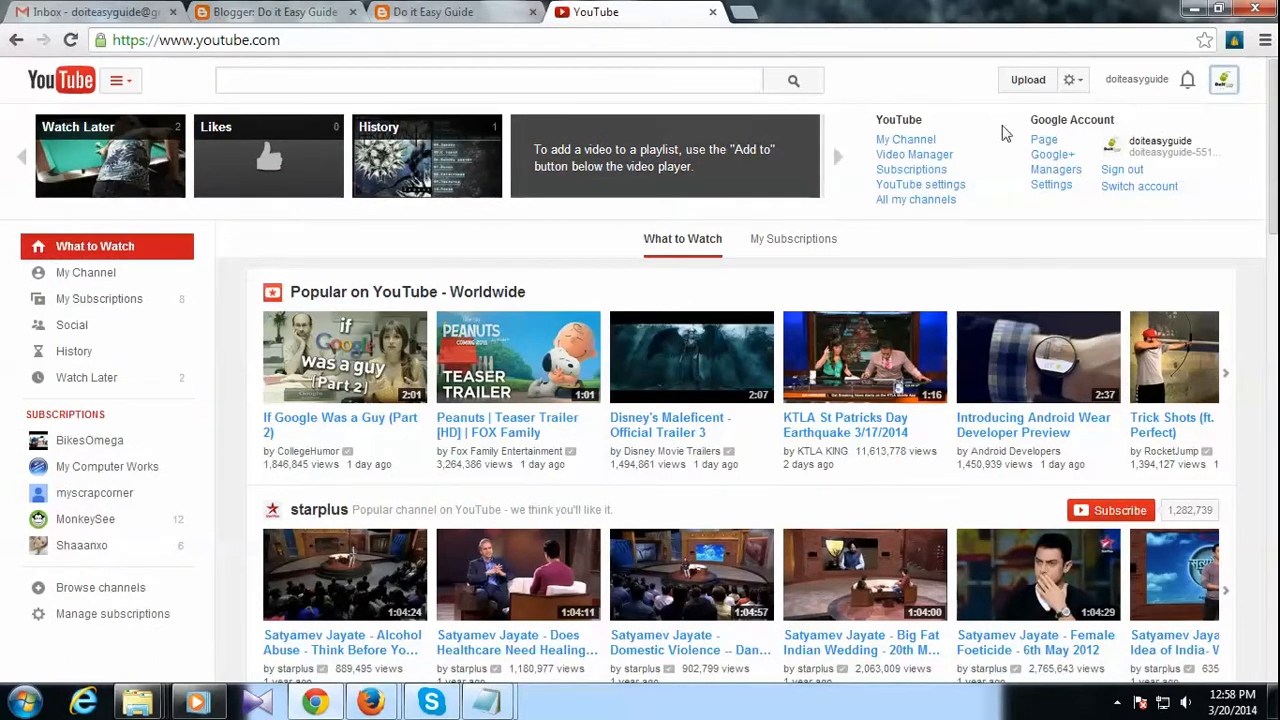
{"action": "mouse_move", "coordinate": [905, 139]}
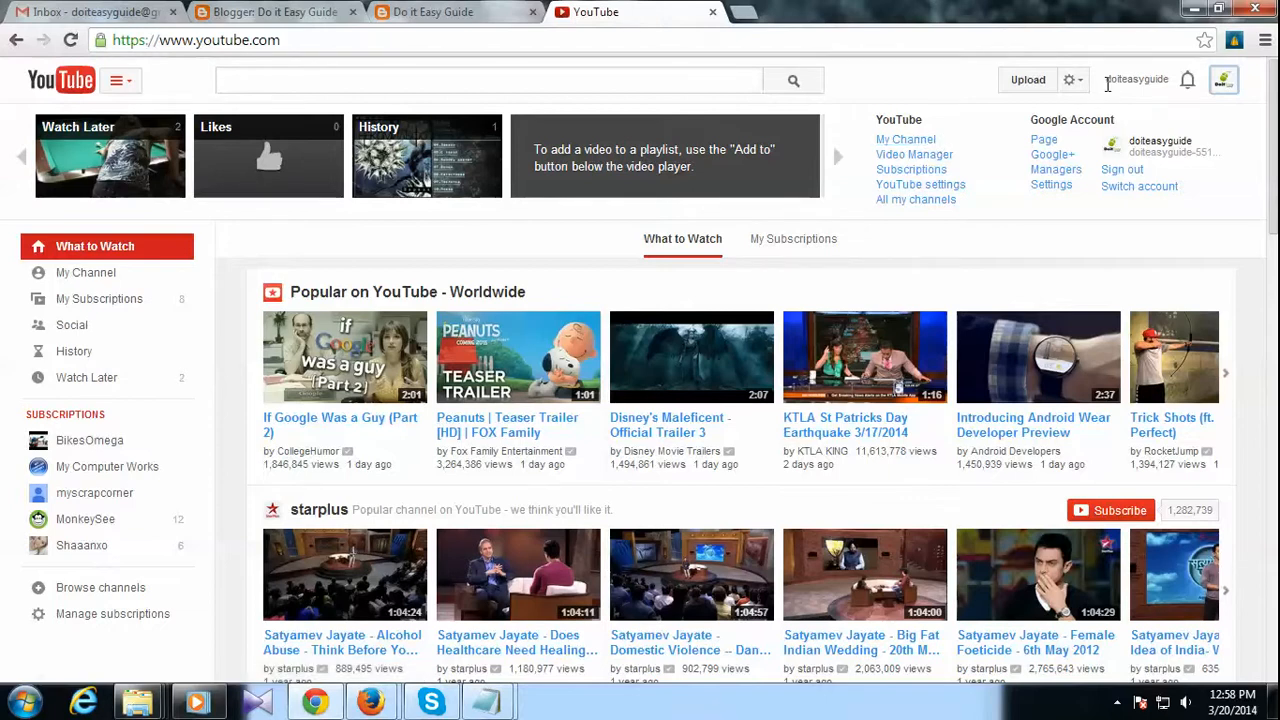
{"action": "double_click", "coordinate": [1135, 79]}
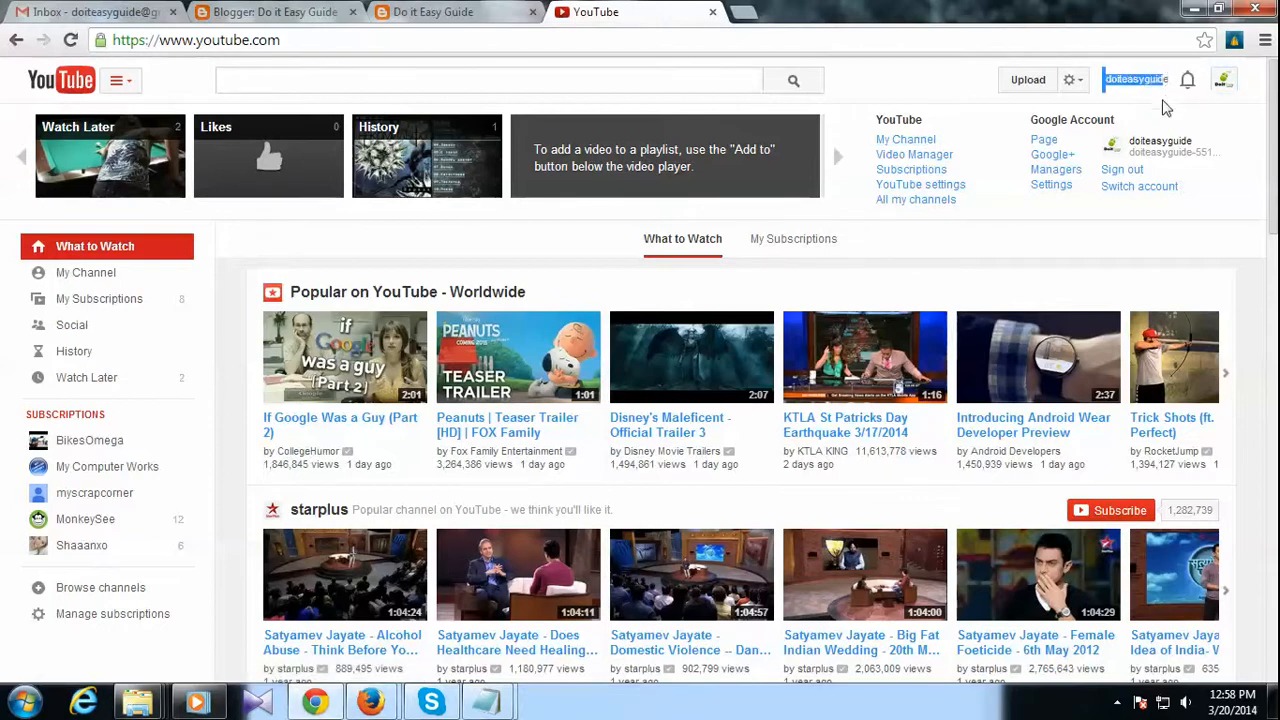
{"action": "left_click", "coordinate": [905, 139]}
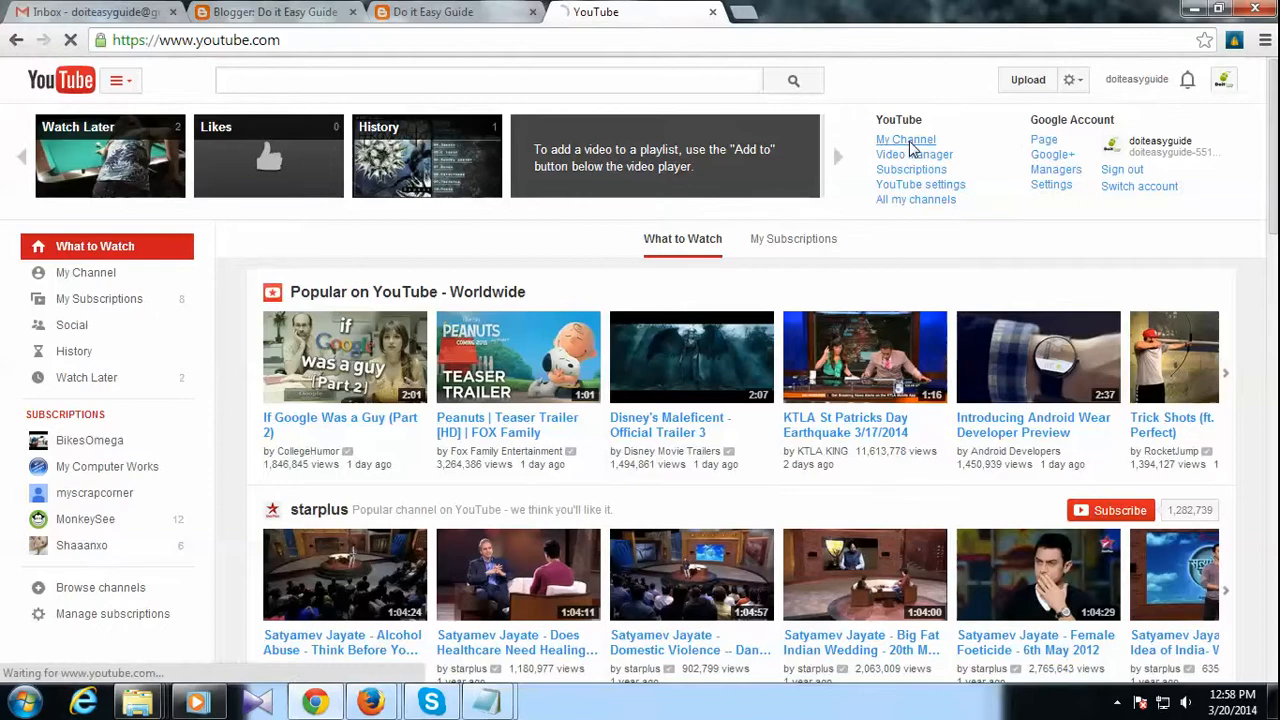
{"action": "left_click", "coordinate": [906, 139]}
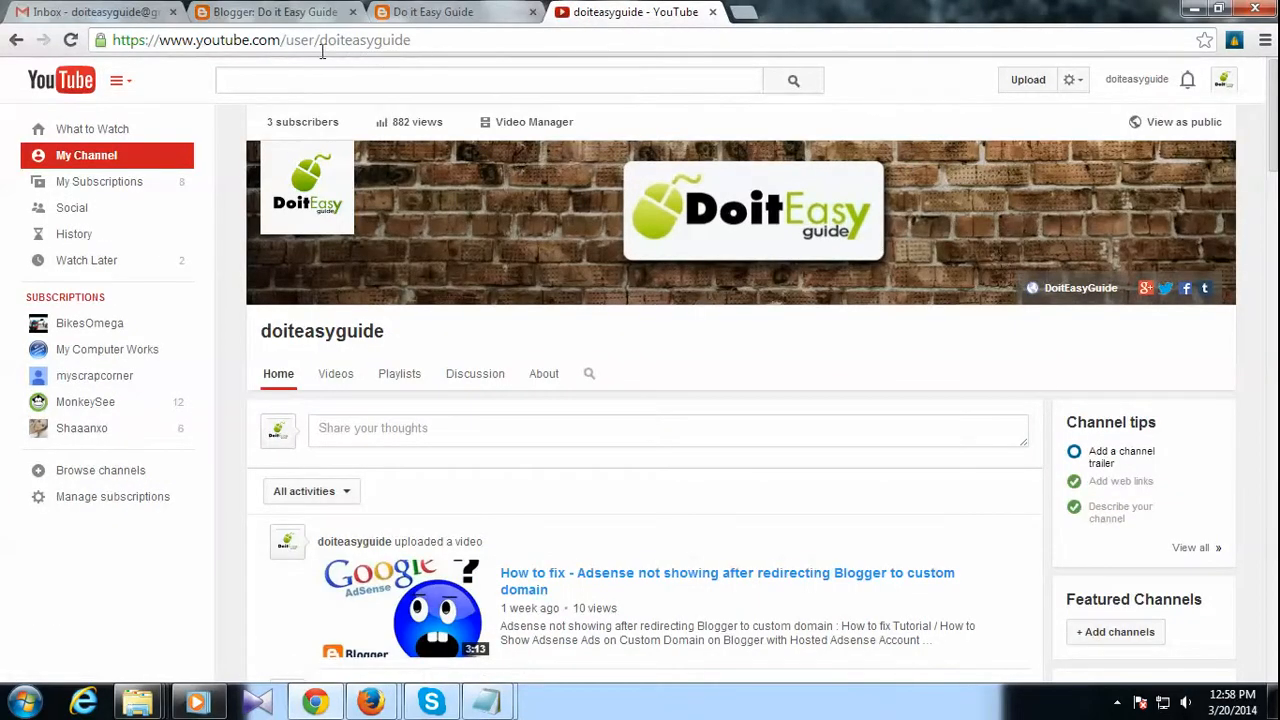
{"action": "double_click", "coordinate": [364, 40]}
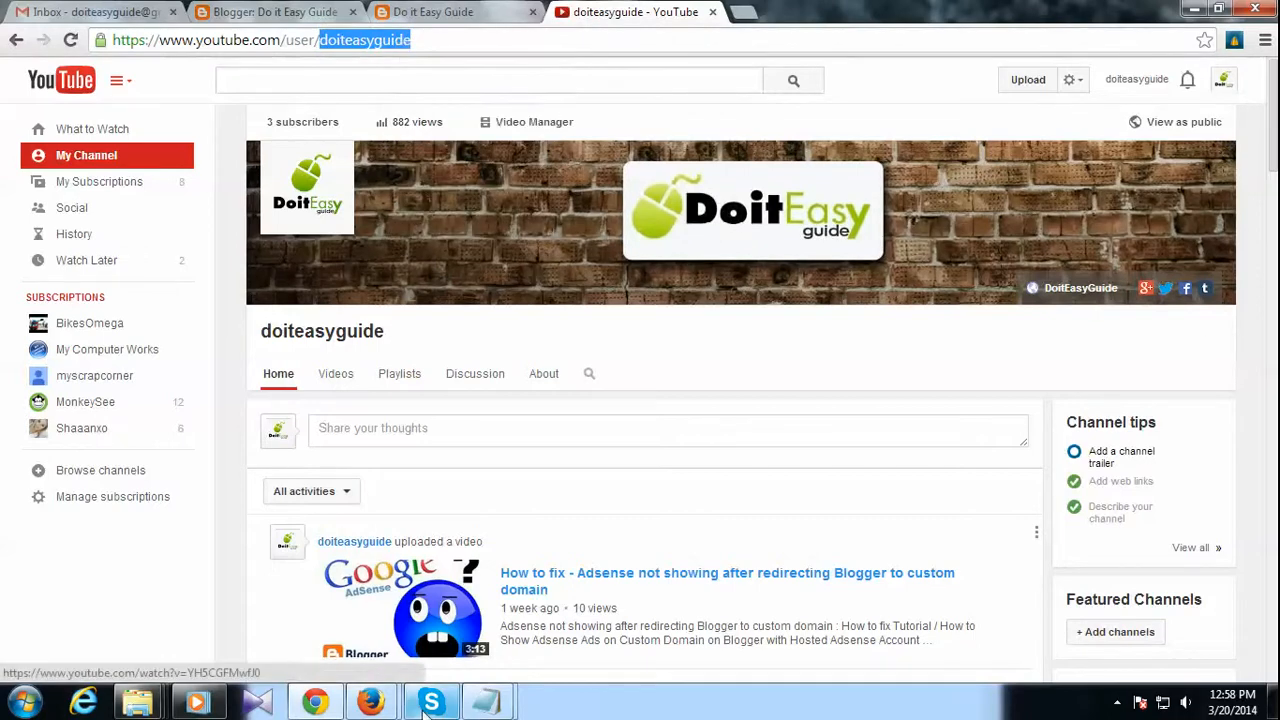
{"action": "left_click", "coordinate": [487, 700]}
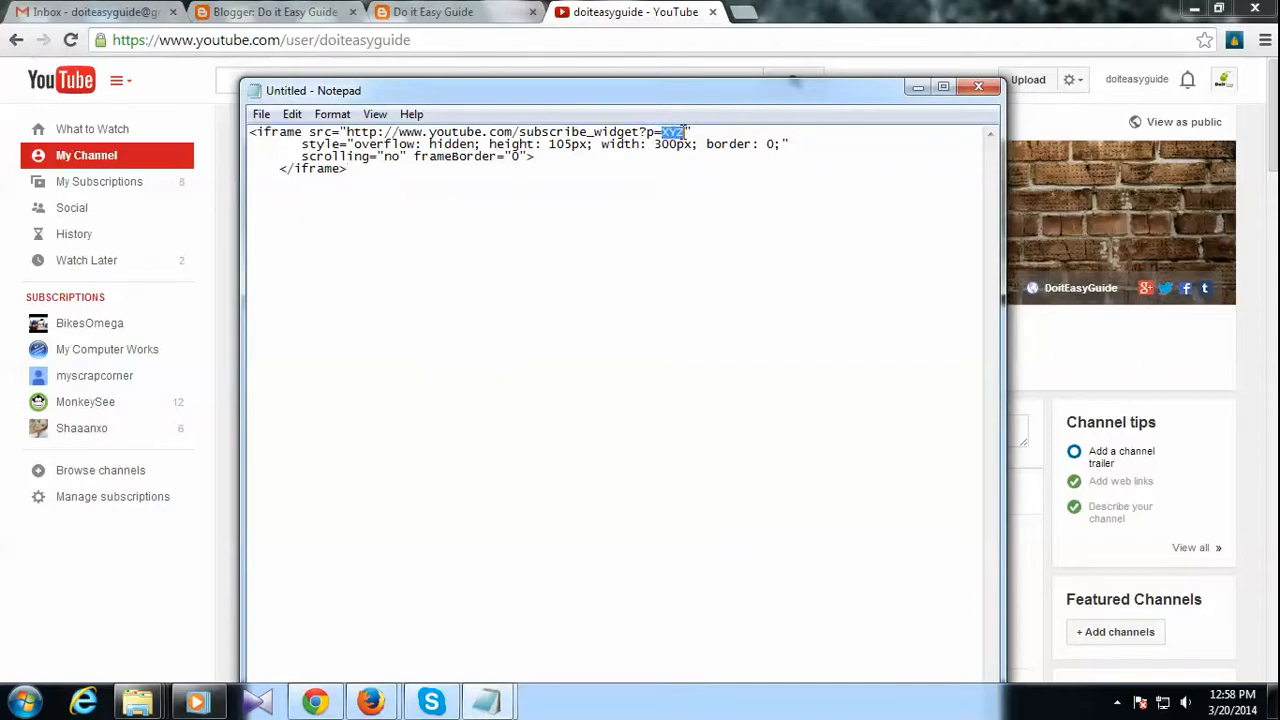
Replace XYZ with 'doiteasyguide' and copy the finished iframe code.
{"action": "type", "text": "doiteasyguide"}
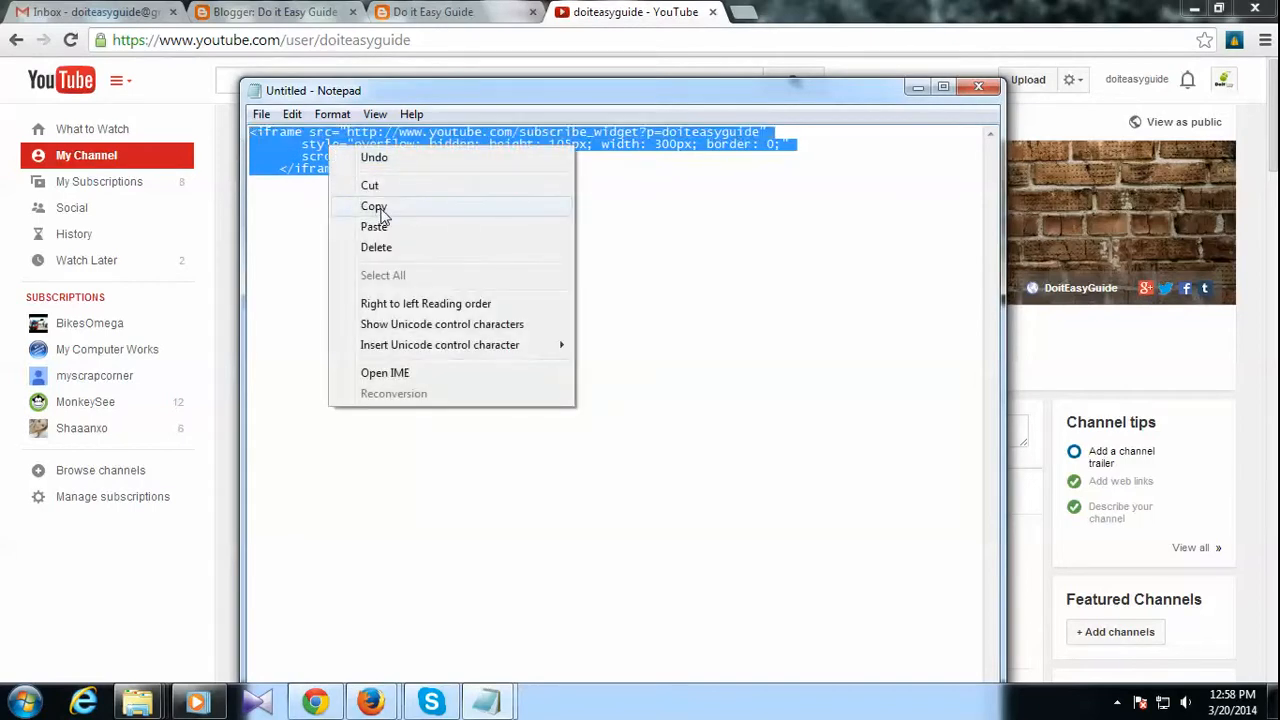
{"action": "left_click", "coordinate": [440, 12]}
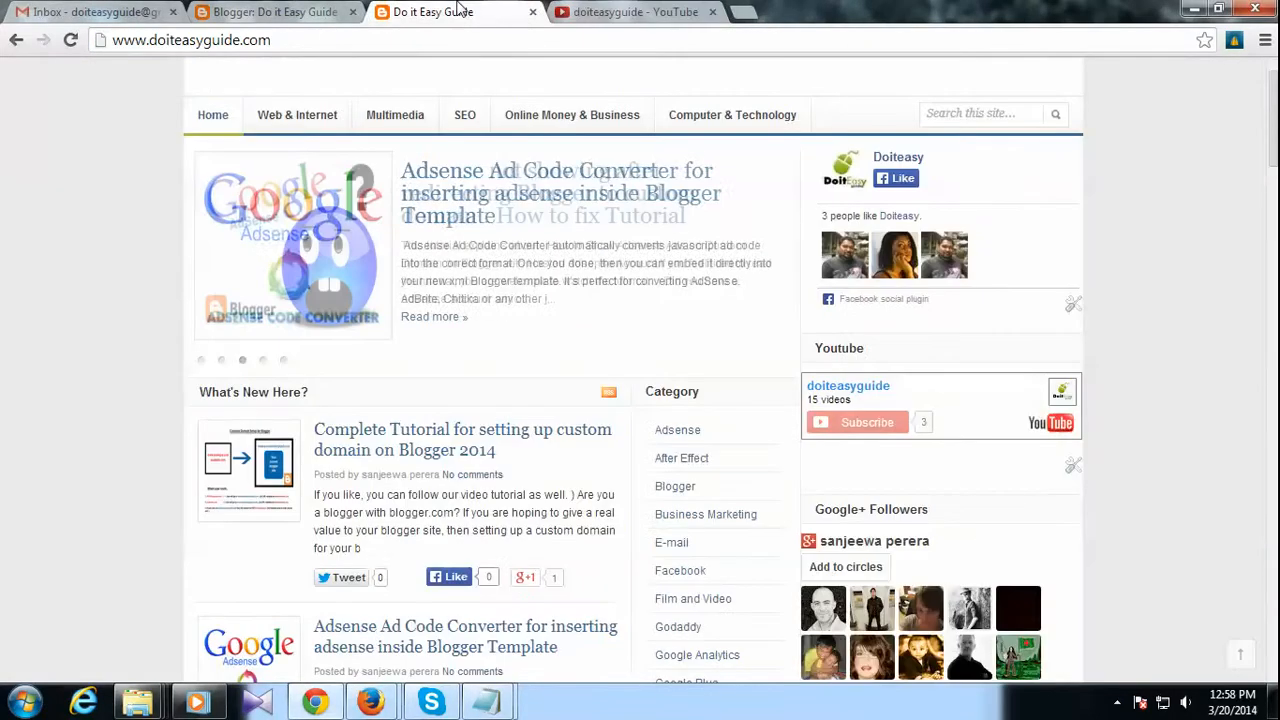
{"action": "left_click", "coordinate": [270, 12]}
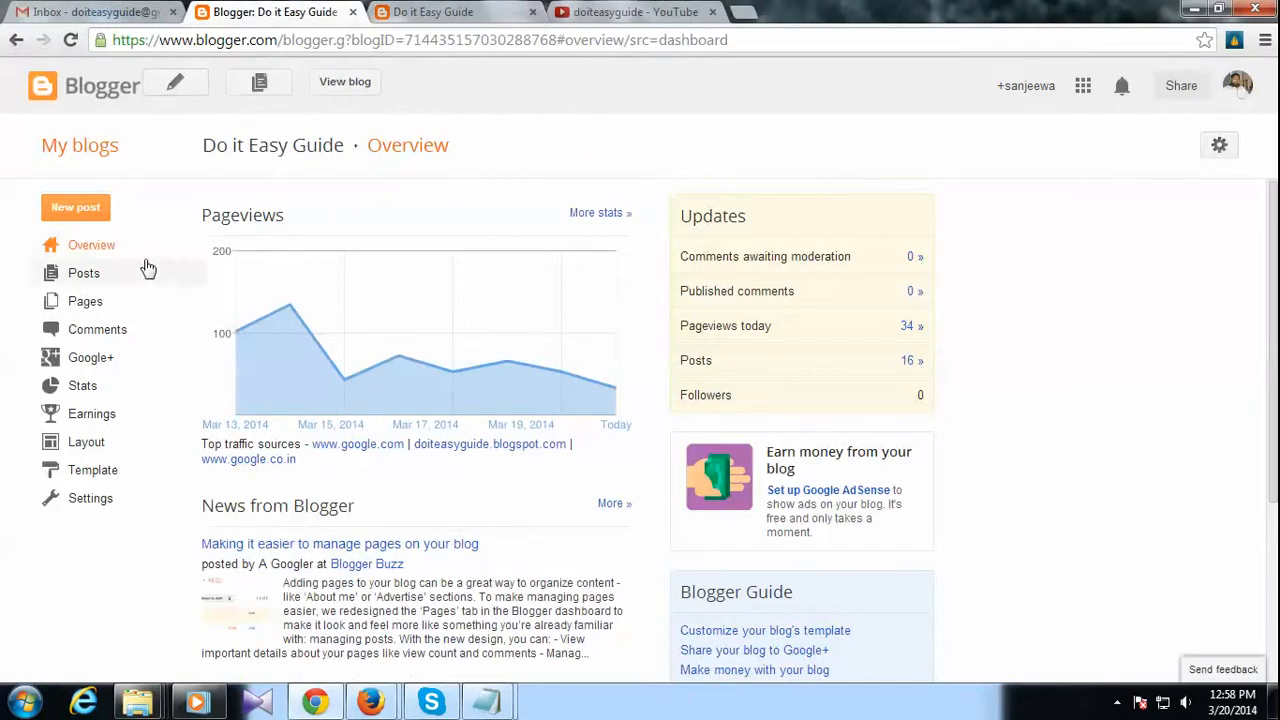
{"action": "mouse_move", "coordinate": [247, 405]}
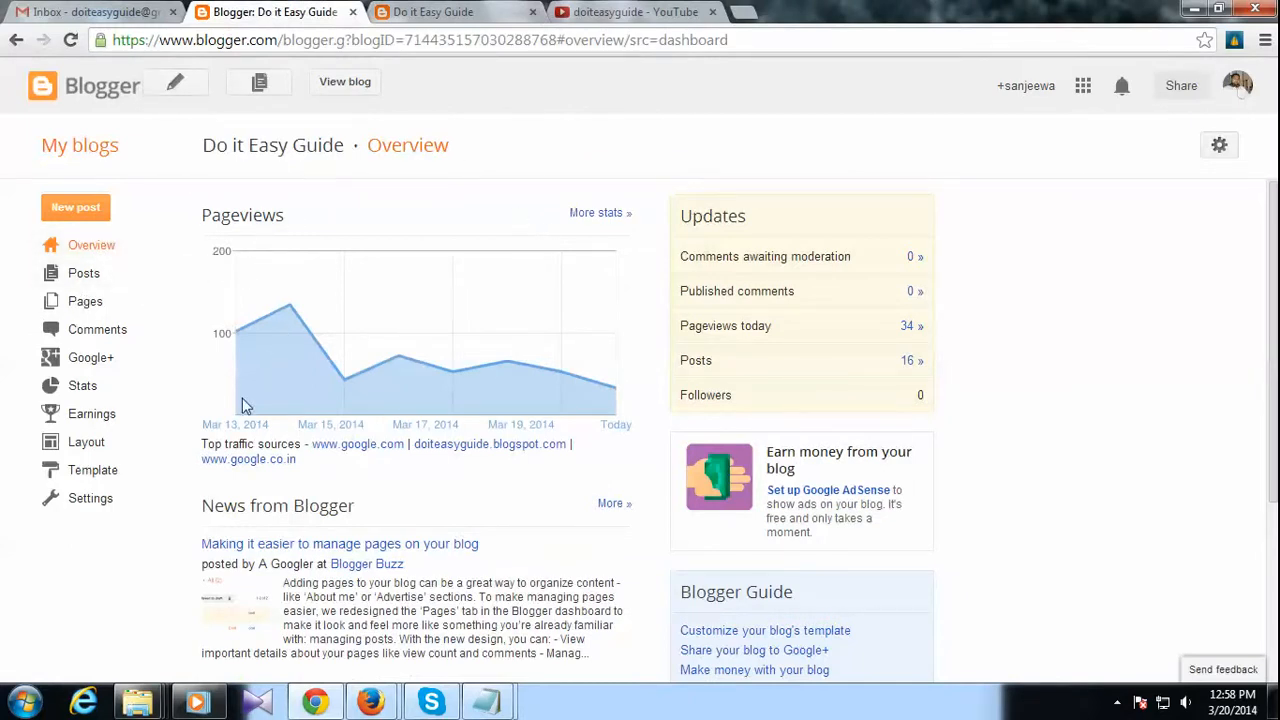
Open the Do it Easy Guide Layout page and choose Add a Gadget above the sidebar.
{"action": "left_click", "coordinate": [86, 441]}
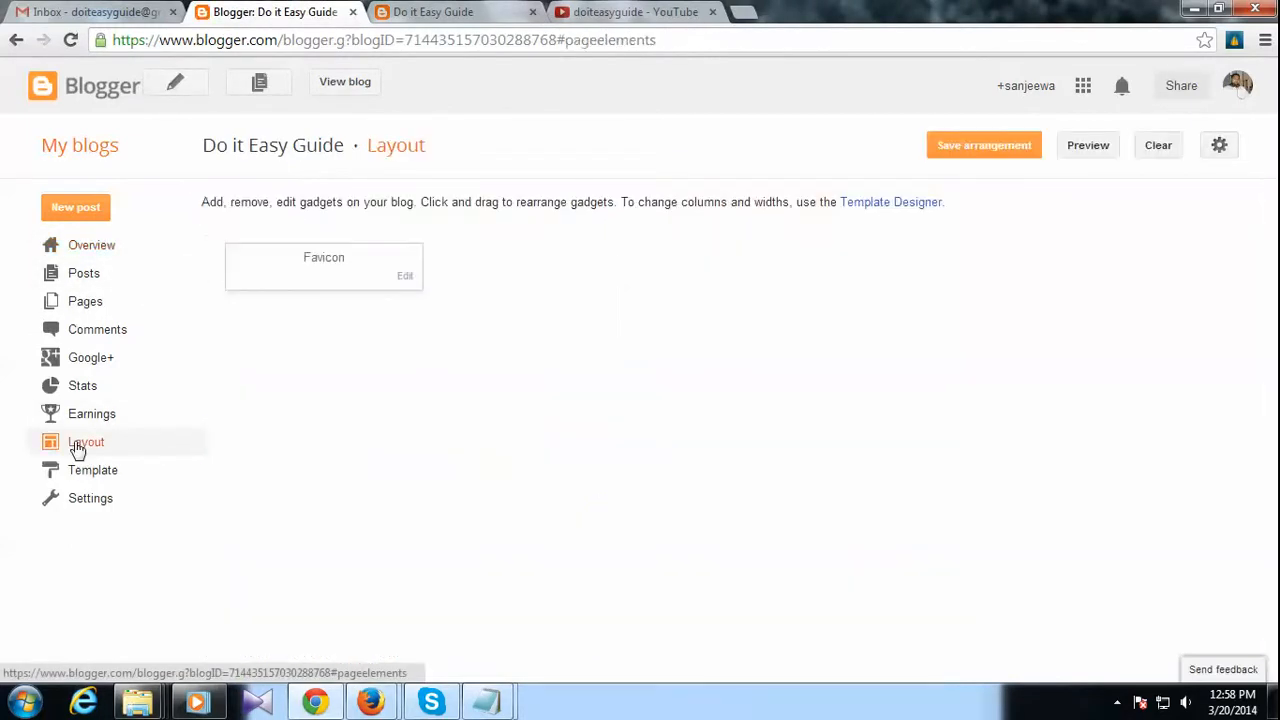
{"action": "left_click", "coordinate": [86, 441]}
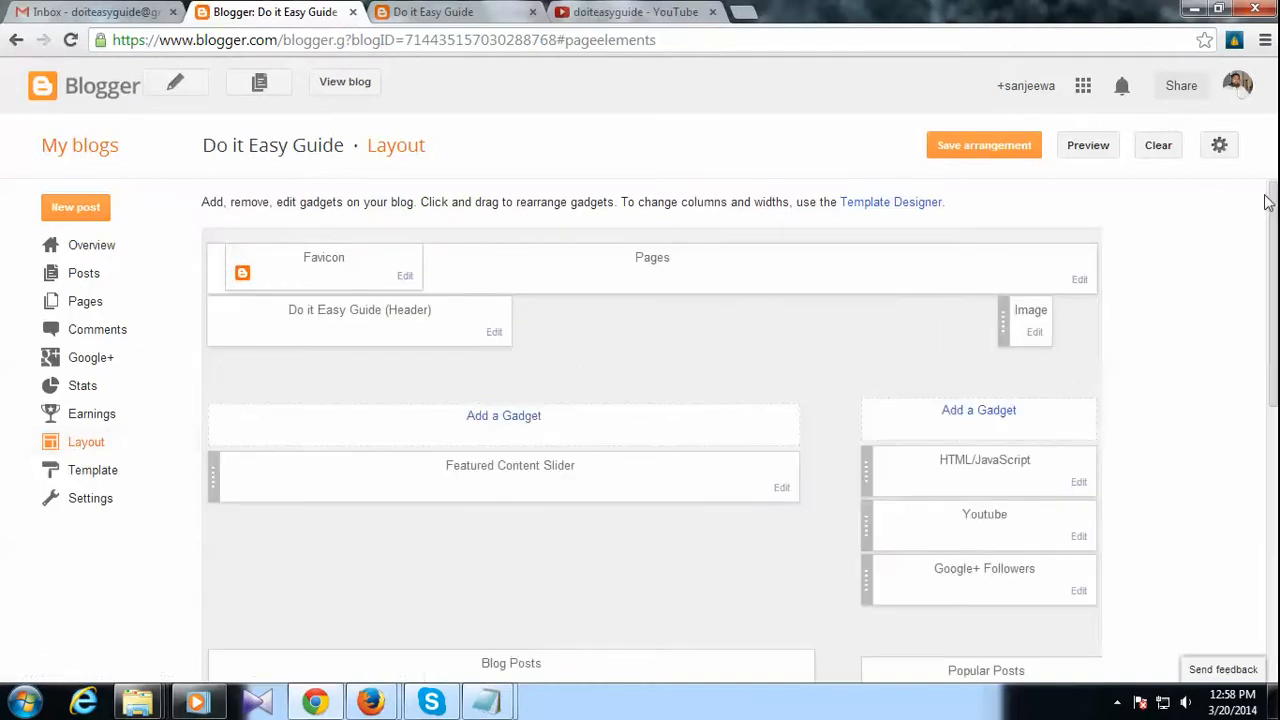
{"action": "scroll", "scroll_direction": "down", "scroll_amount": 3}
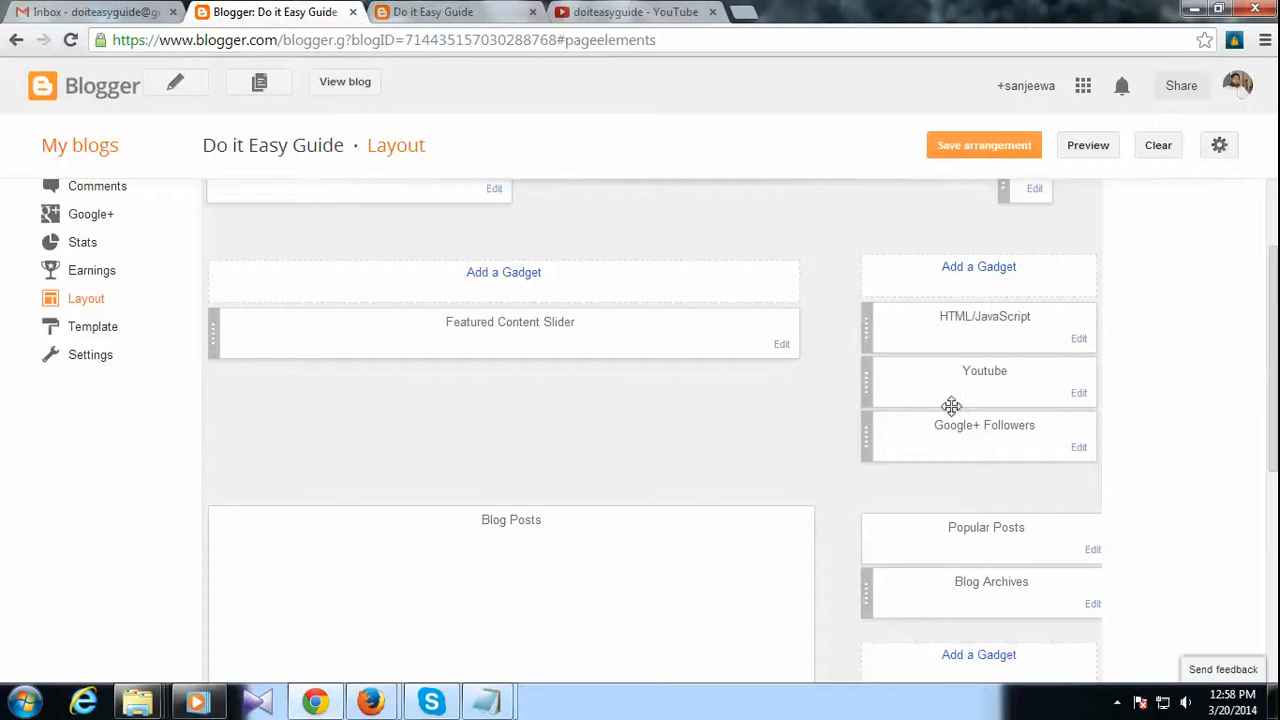
{"action": "mouse_move", "coordinate": [994, 380]}
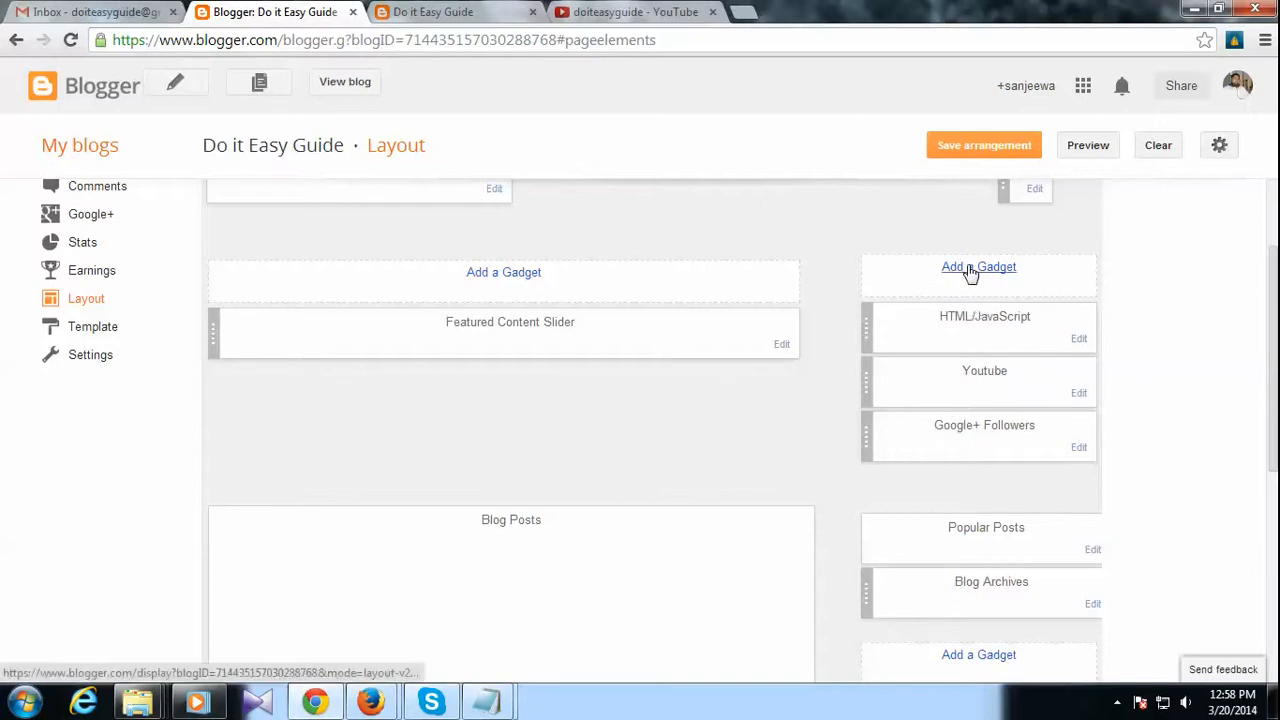
{"action": "left_click", "coordinate": [978, 267]}
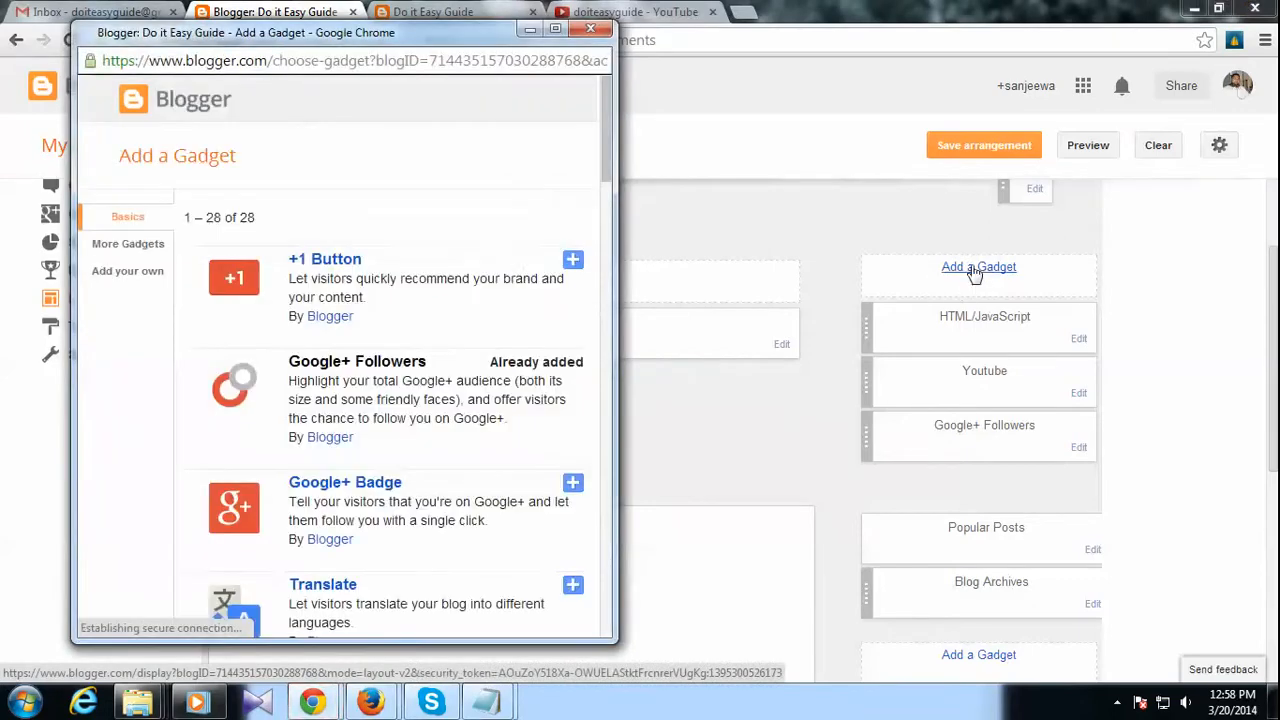
Add the HTML/JavaScript gadget from the Add a Gadget list.
{"action": "scroll", "scroll_direction": "down", "scroll_amount": 3}
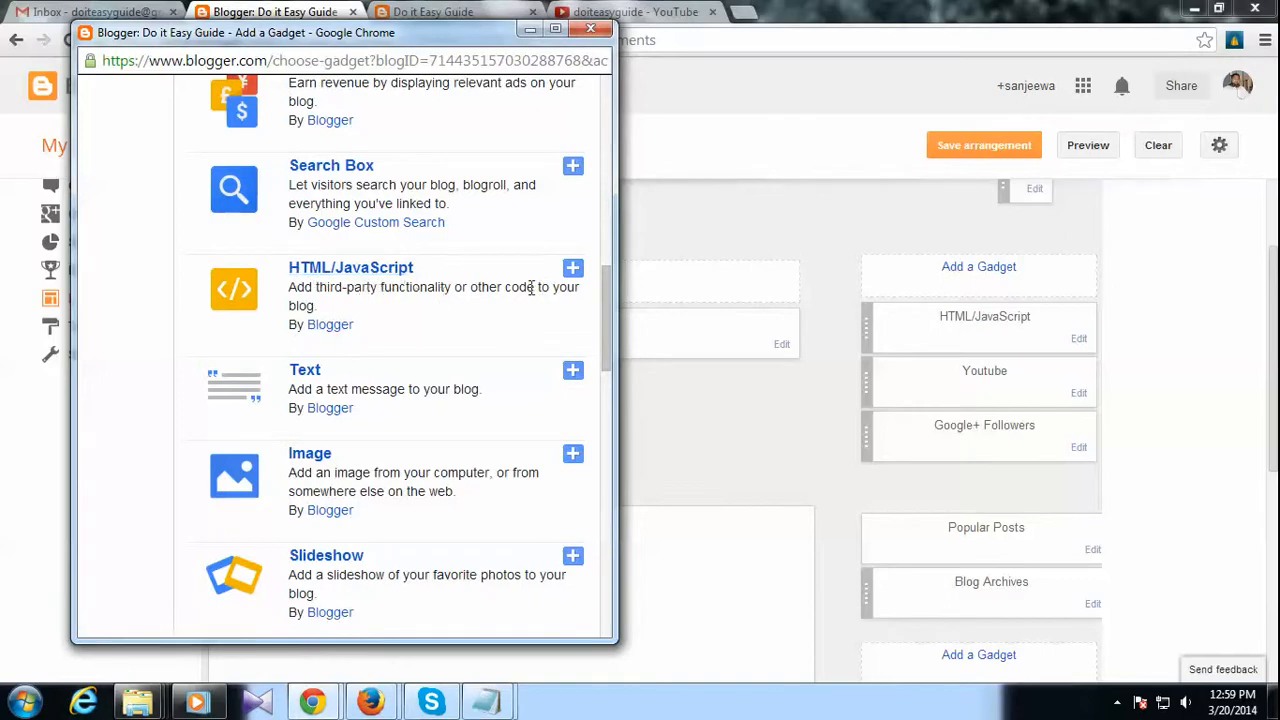
{"action": "left_click", "coordinate": [573, 267]}
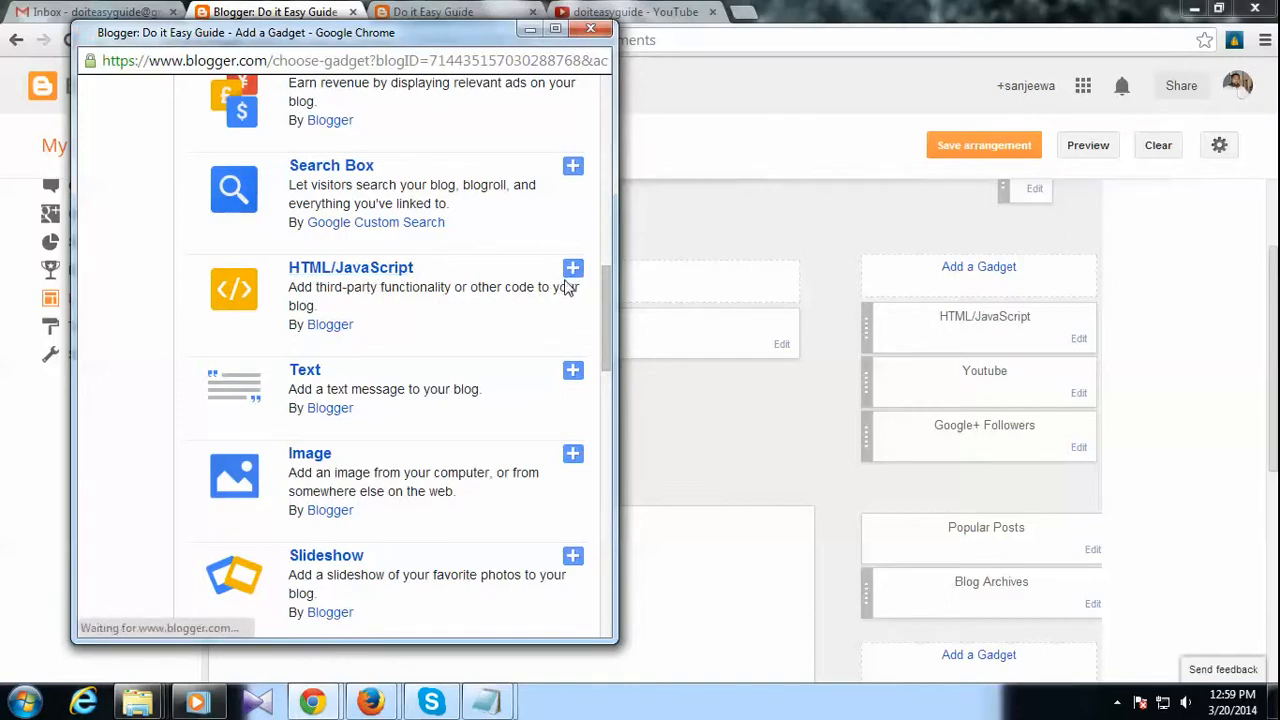
{"action": "left_click", "coordinate": [573, 268]}
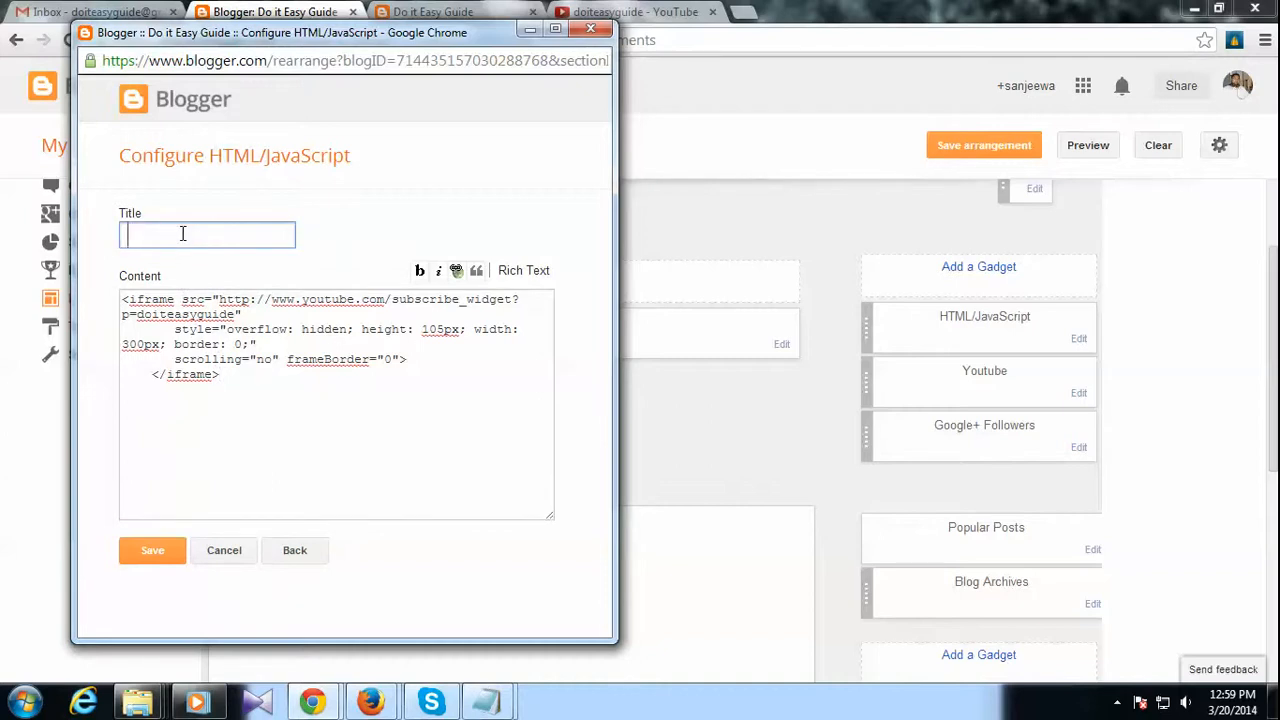
Title the gadget 'Subscribe to us', confirm leaving the page, and view the live blog.
{"action": "type", "text": "Subscribe to"}
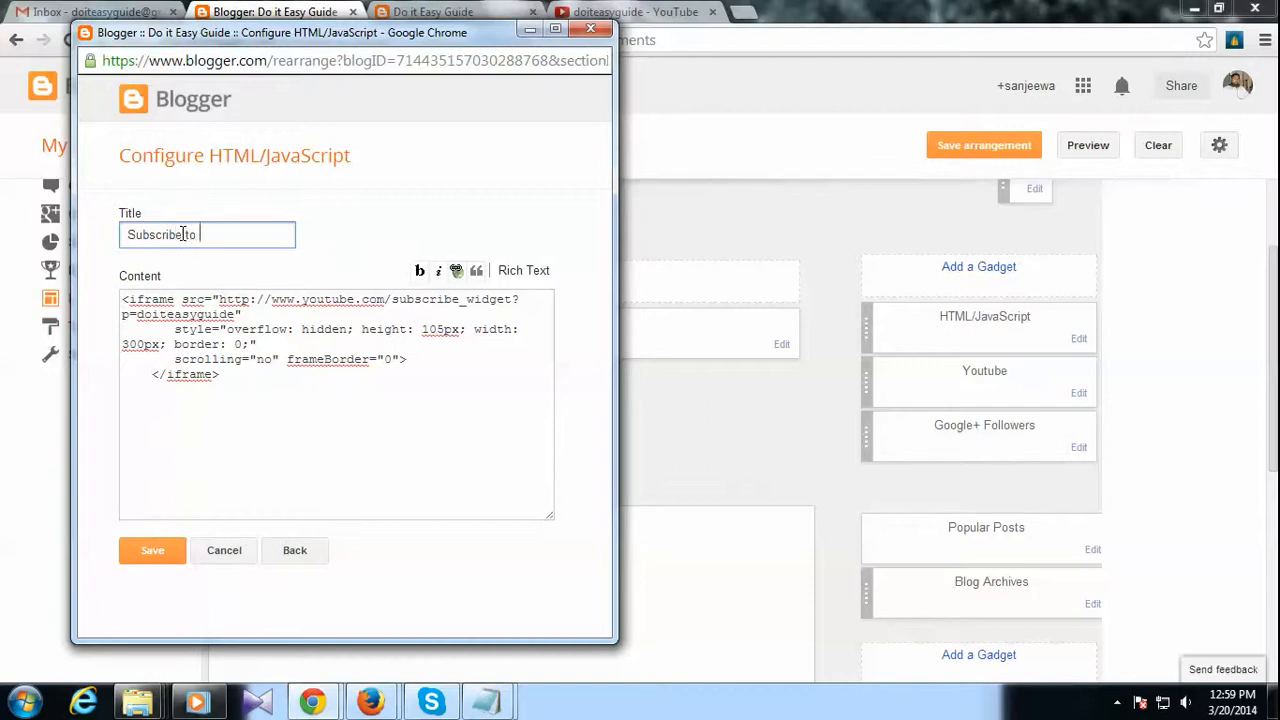
{"action": "type", "text": "us"}
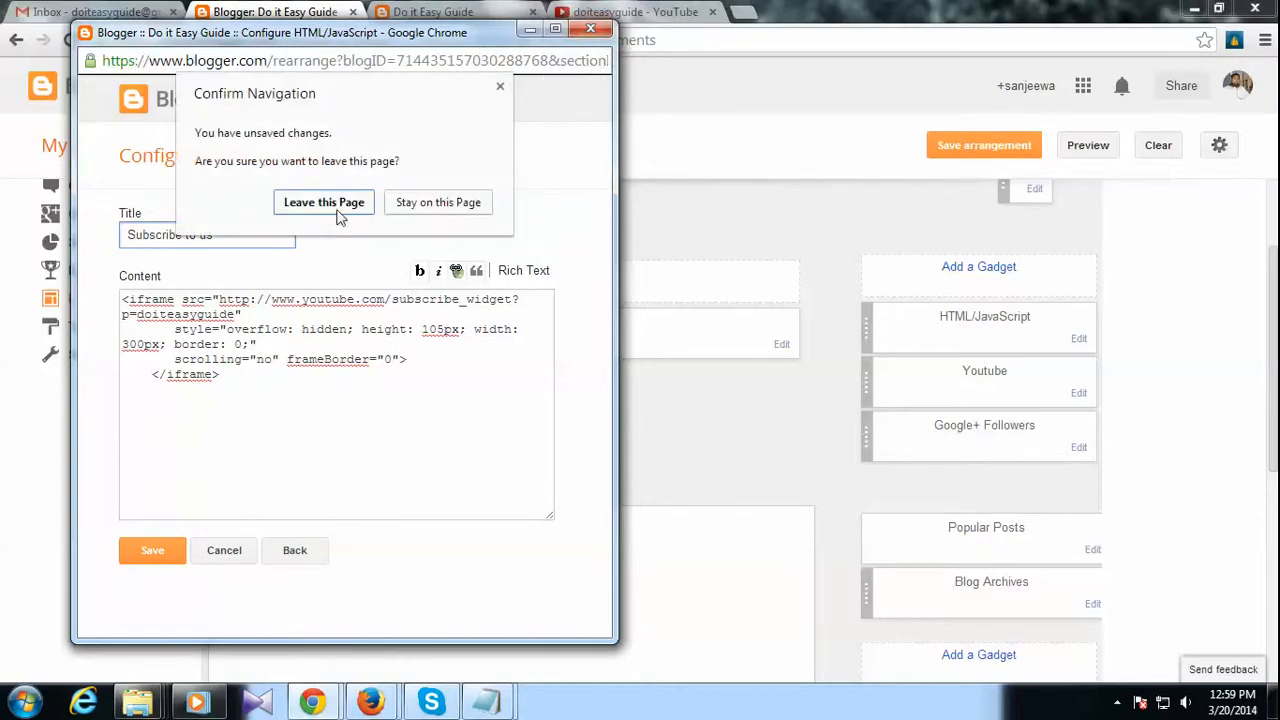
{"action": "left_click", "coordinate": [323, 202]}
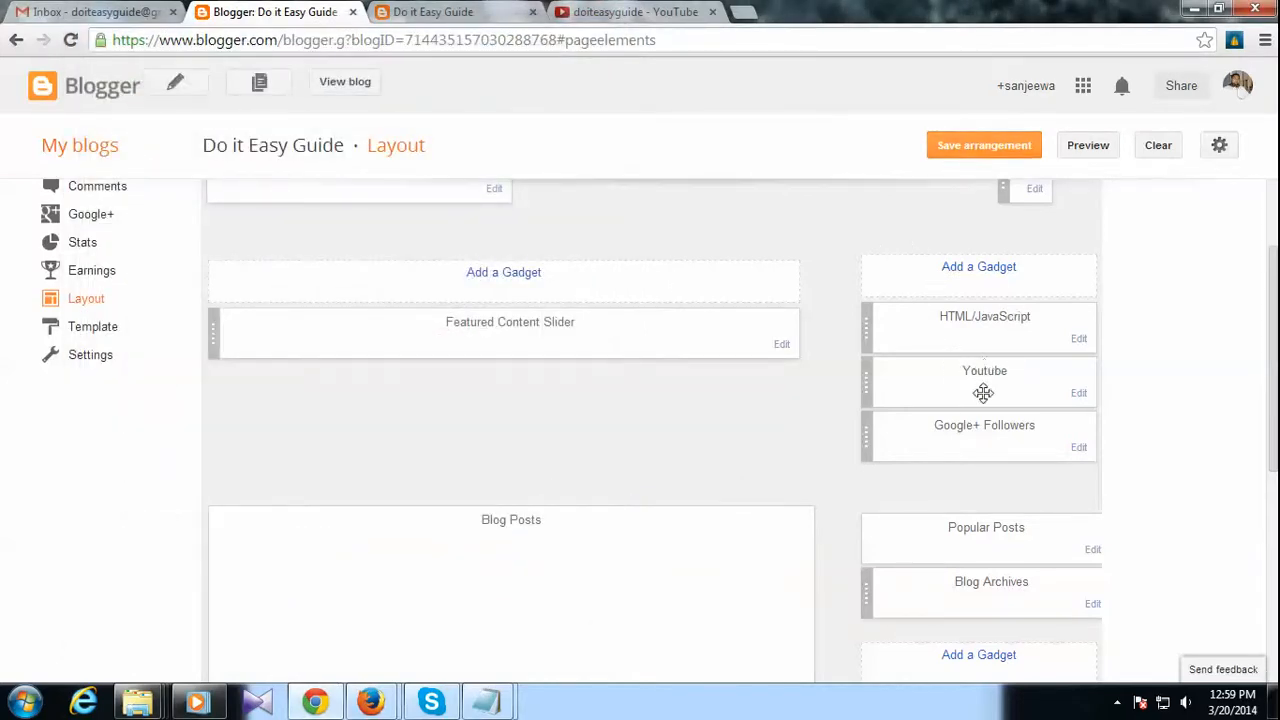
{"action": "mouse_move", "coordinate": [983, 145]}
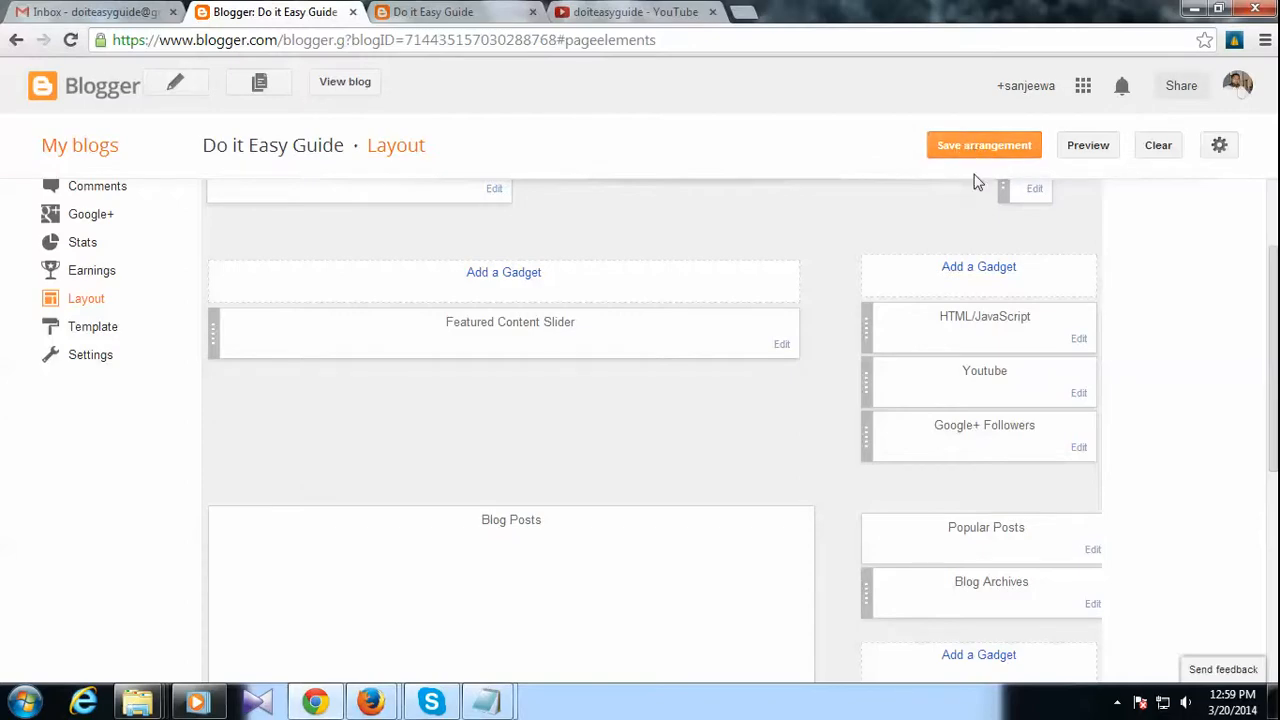
{"action": "left_click", "coordinate": [432, 12]}
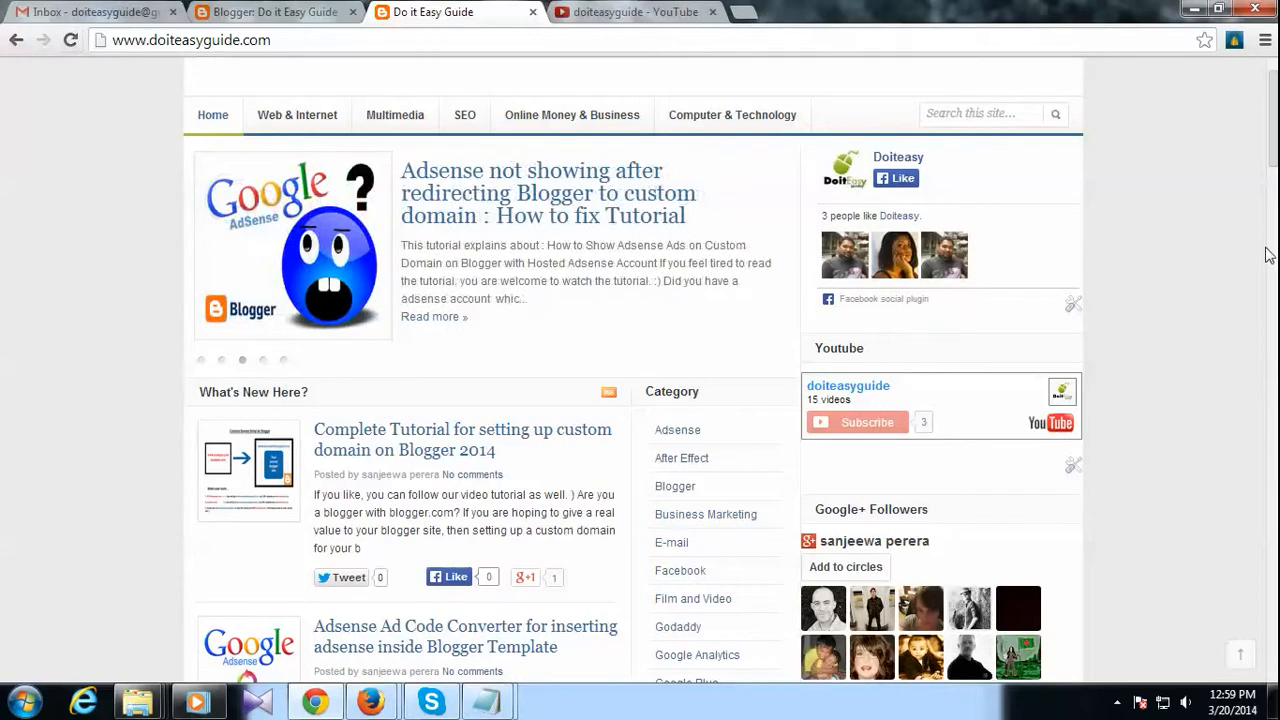
Scroll the live blog's sidebar to check the subscribe box, then return to Blogger.
{"action": "scroll", "scroll_direction": "down", "scroll_amount": 3}
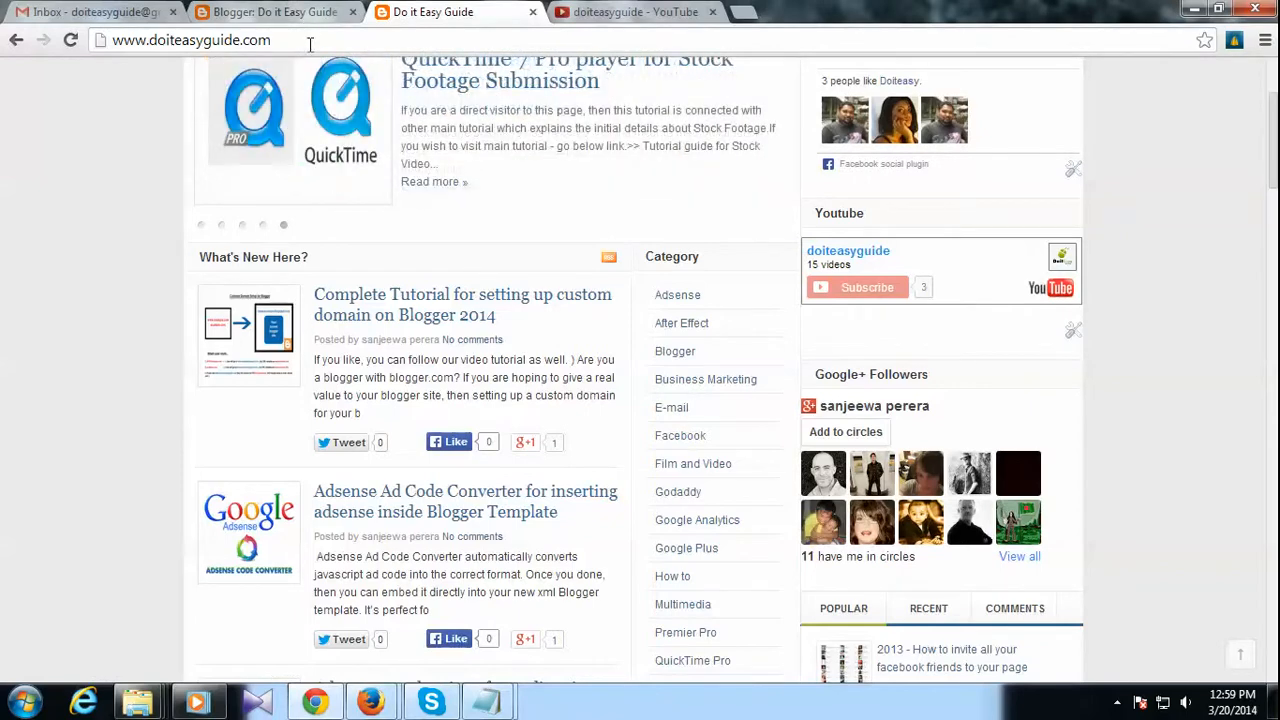
{"action": "left_click", "coordinate": [275, 12]}
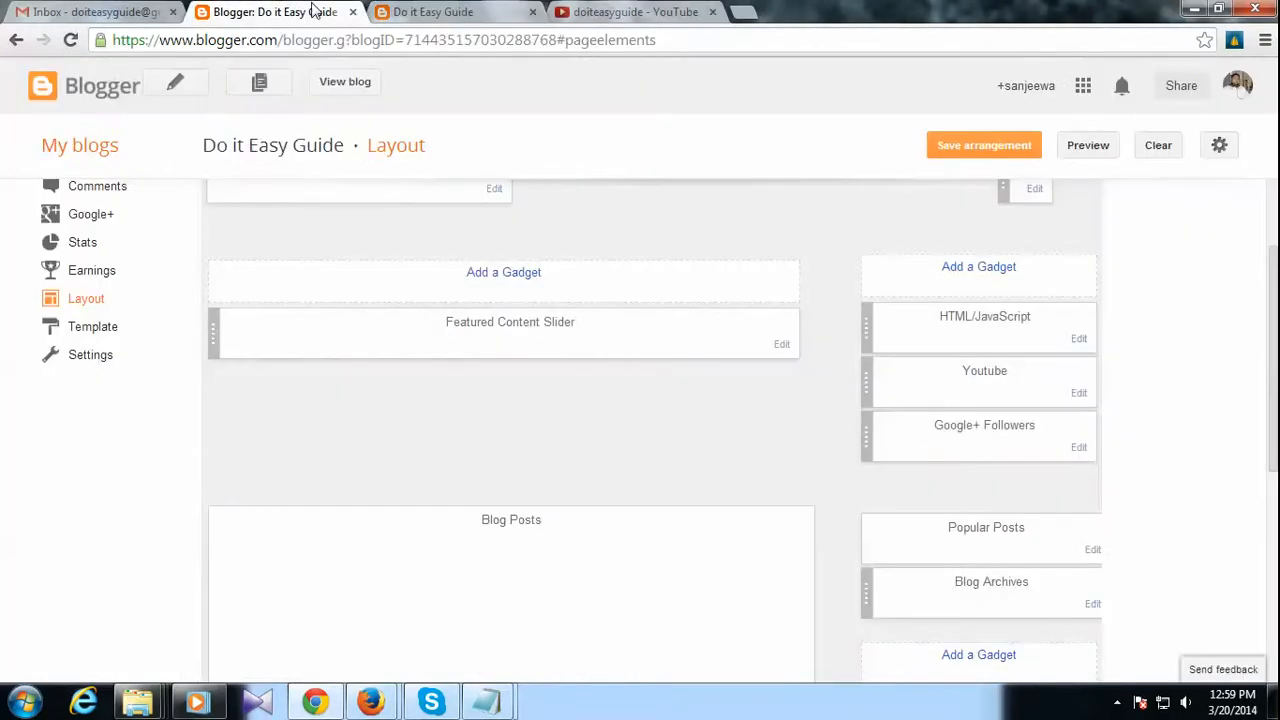
{"action": "mouse_move", "coordinate": [1214, 310]}
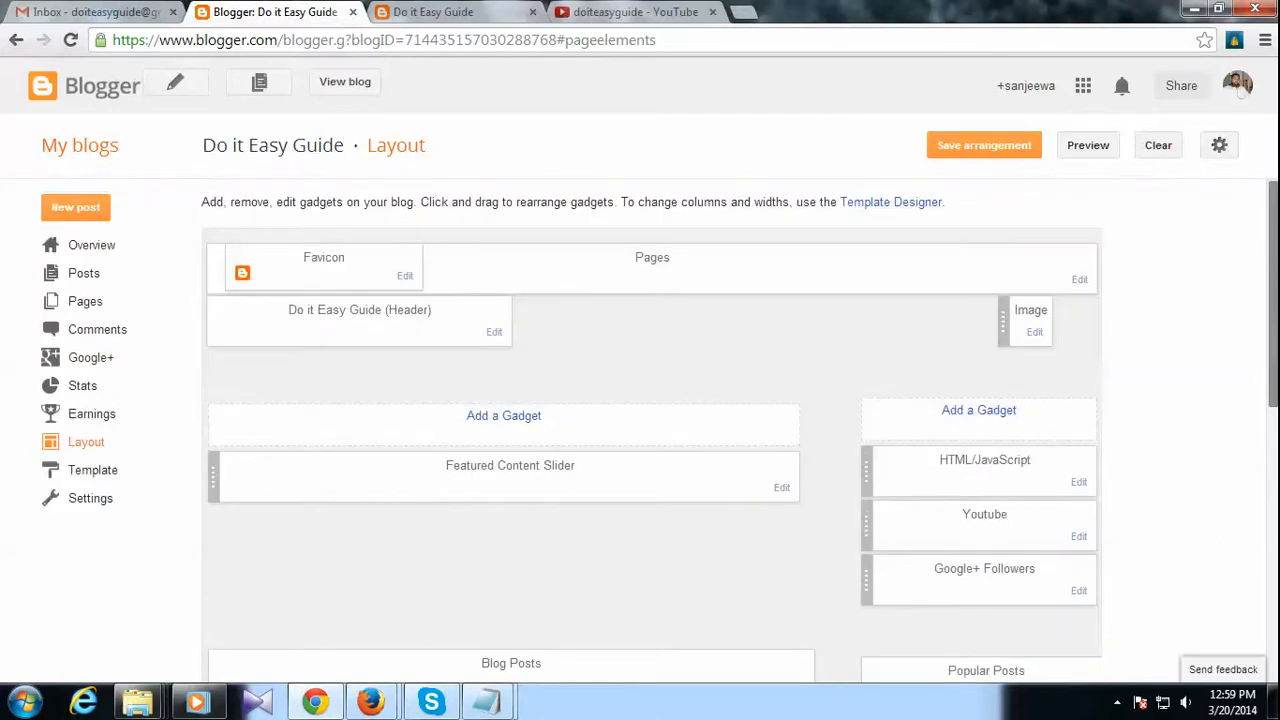
Scroll the Layout page down to the new HTML/JavaScript gadget below Blog Archives.
{"action": "scroll", "scroll_direction": "down", "scroll_amount": 3}
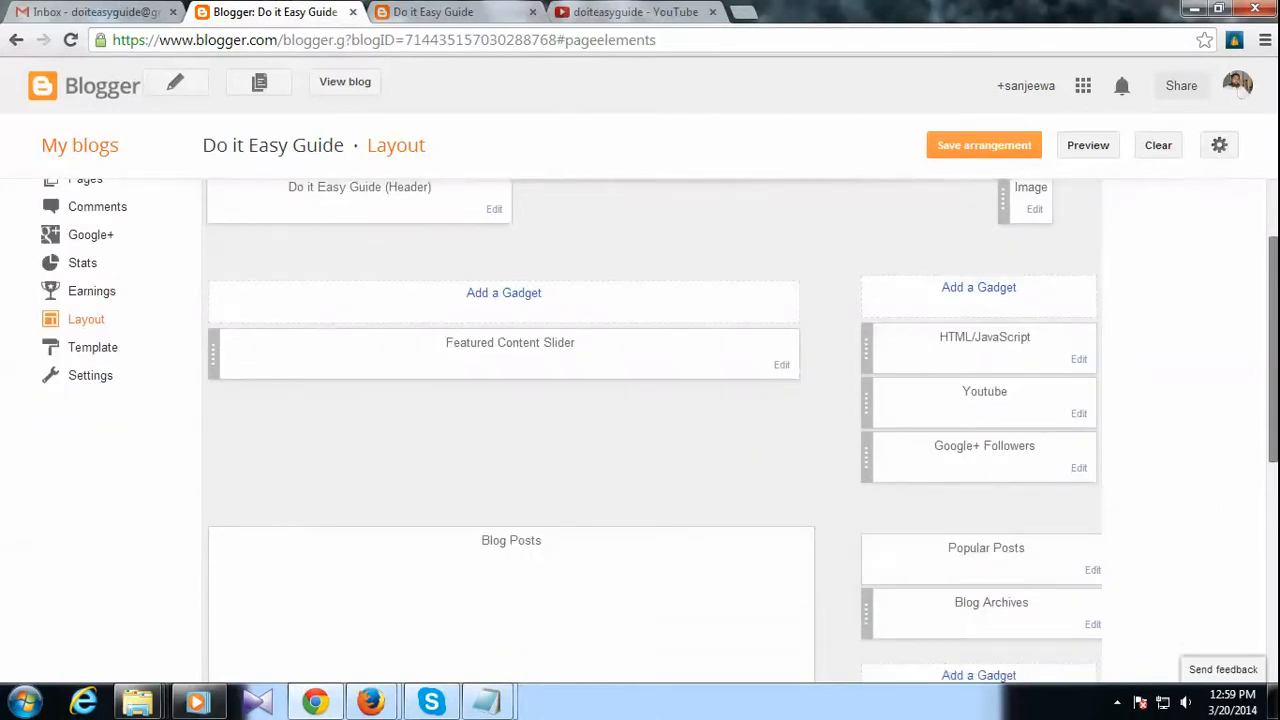
{"action": "scroll", "scroll_direction": "down", "scroll_amount": 3}
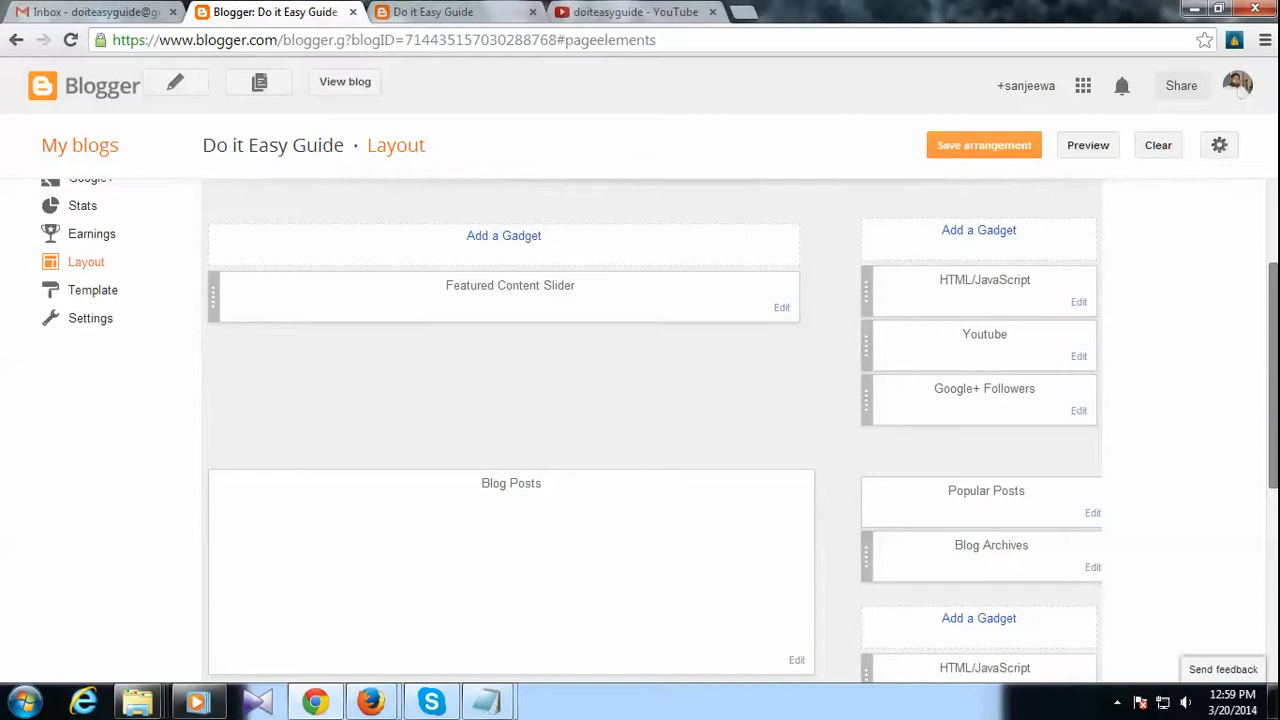